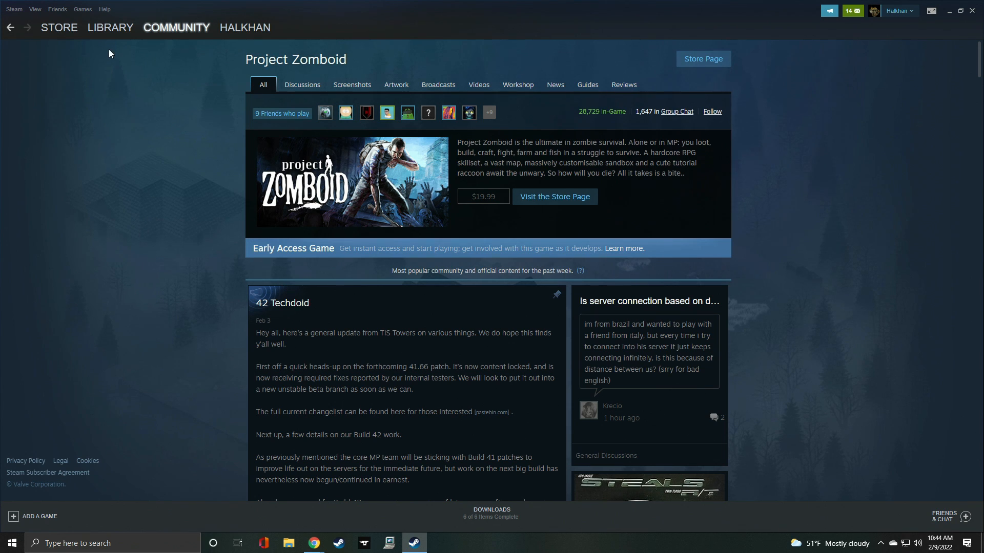
- Browse all Project Zomboid Workshop items and open the Map Symbol Size Slider mod page
left_click(110, 28)
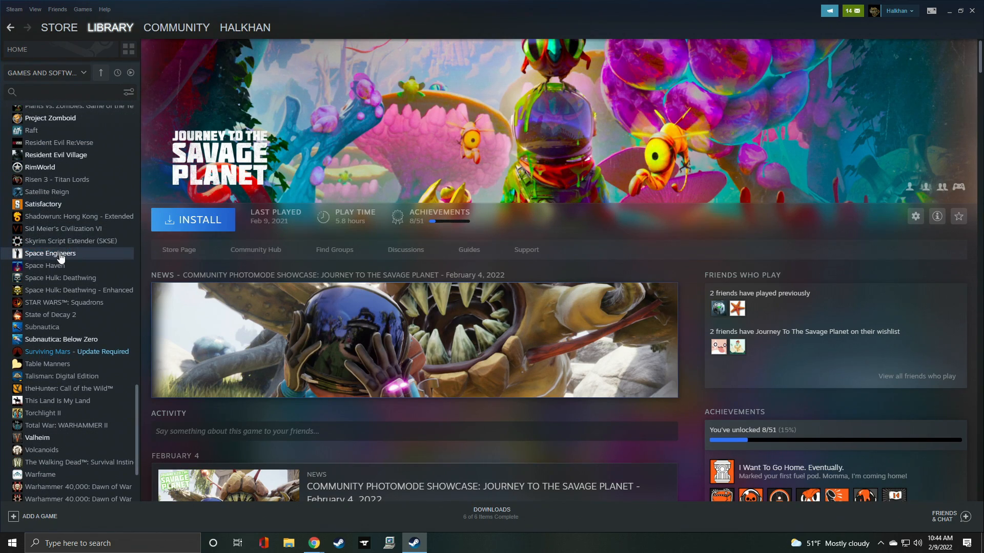
left_click(50, 221)
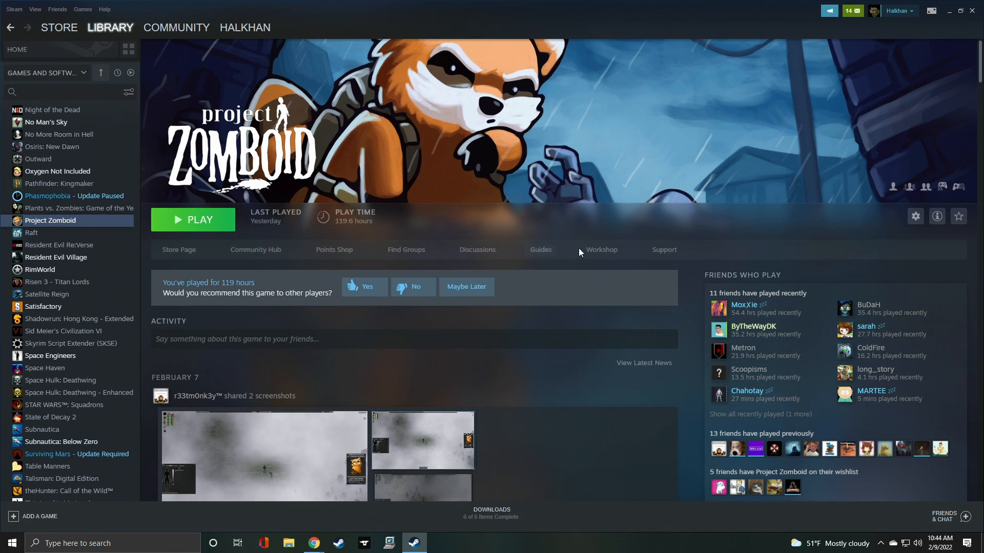
left_click(600, 250)
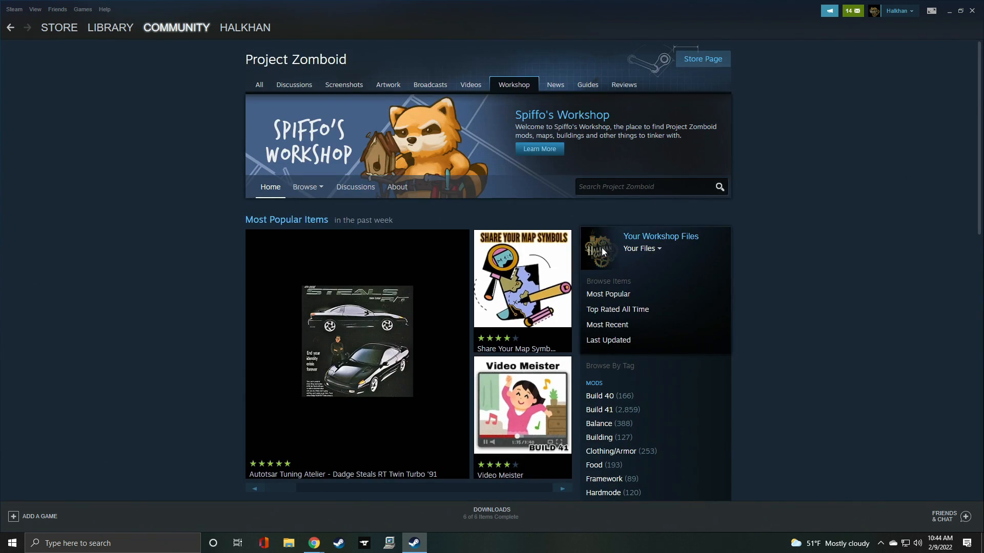
scroll("down", 3)
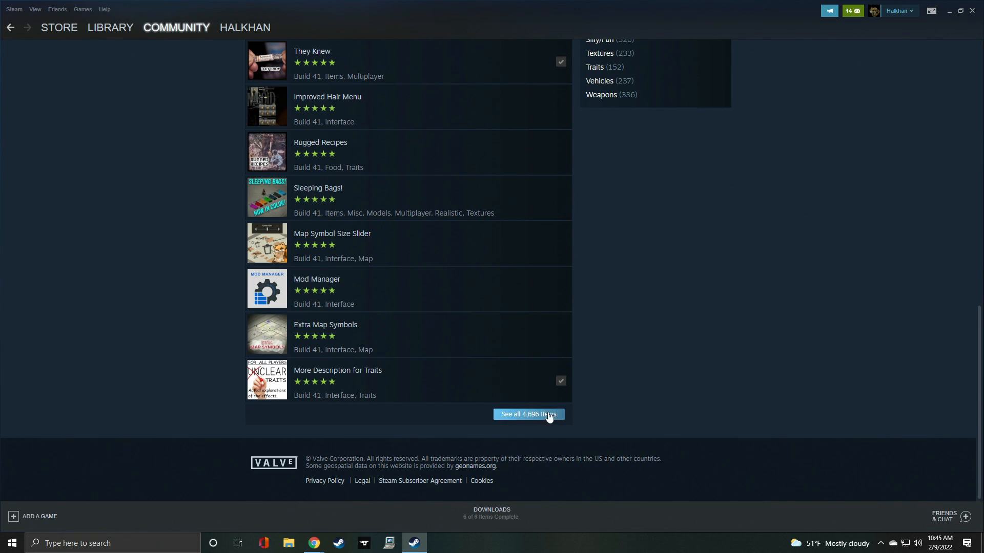
left_click(528, 414)
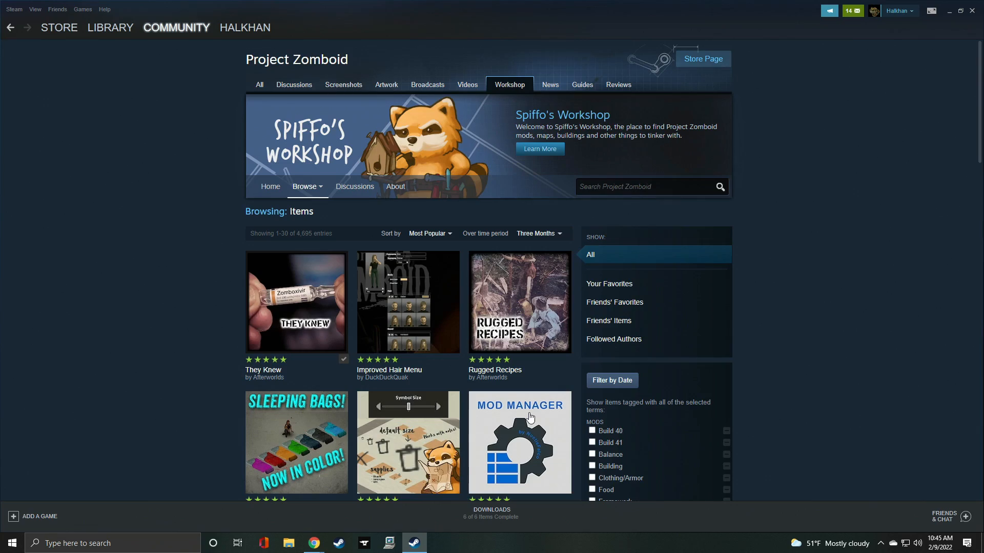
scroll("down", 3)
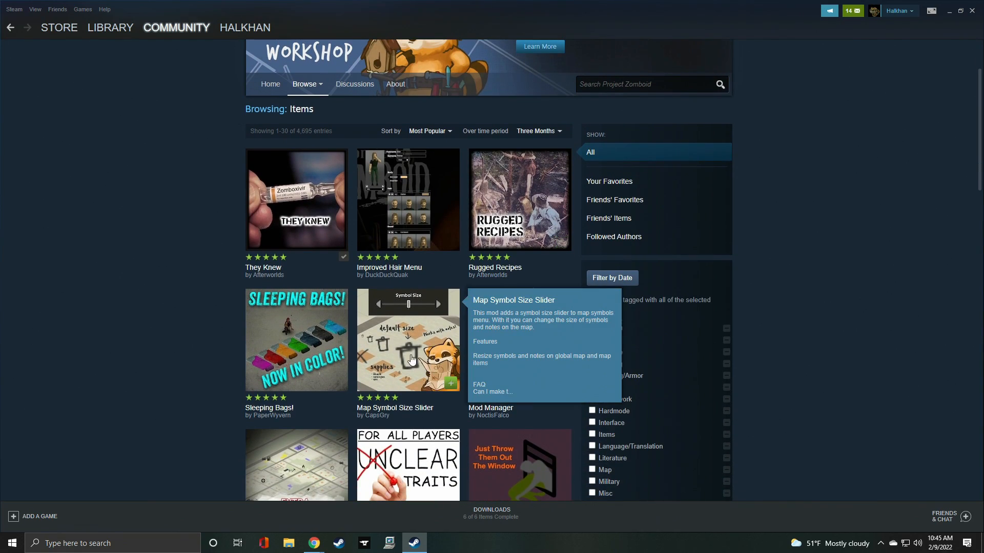
left_click(408, 339)
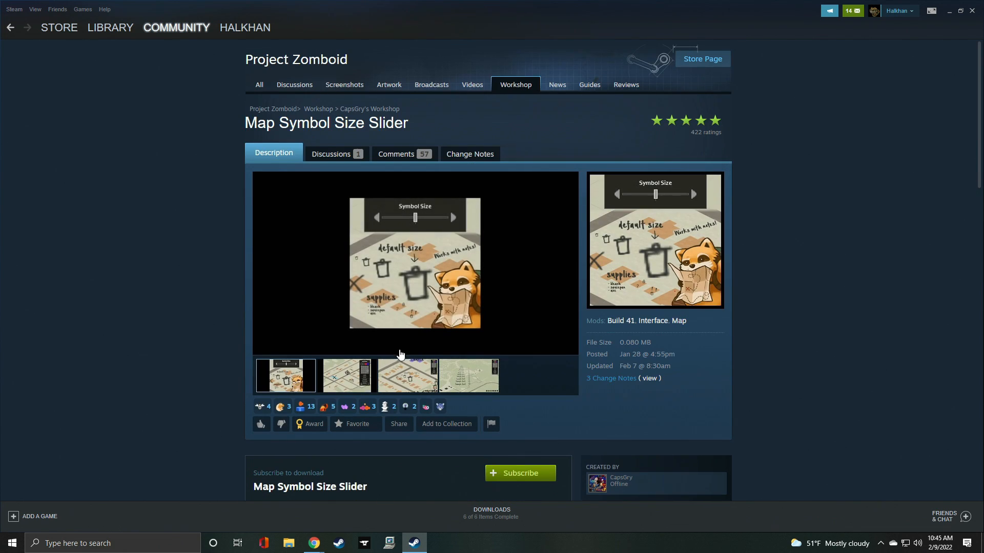
- Scroll the Map Symbol Size Slider page and launch Project Zomboid to its main menu
scroll("down", 3)
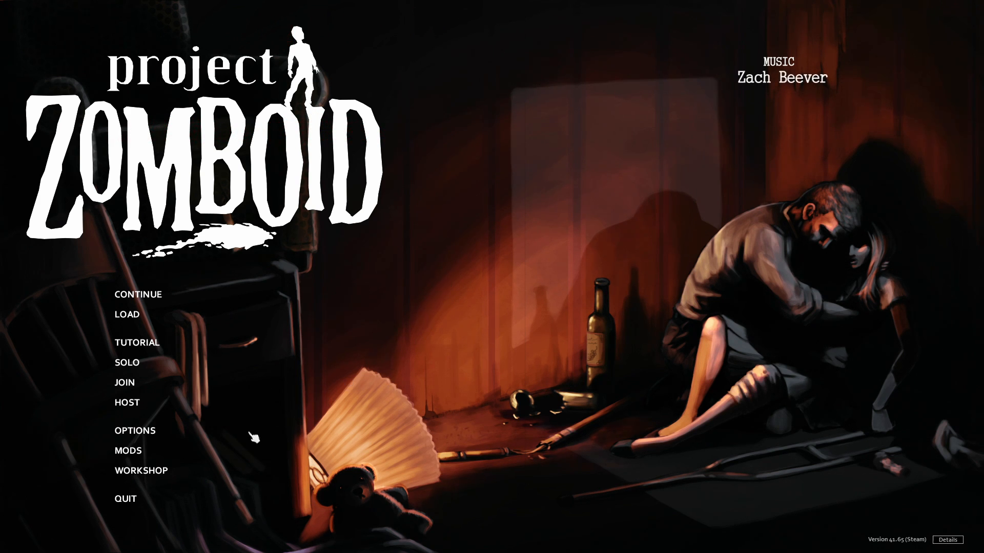
mouse_move(128, 451)
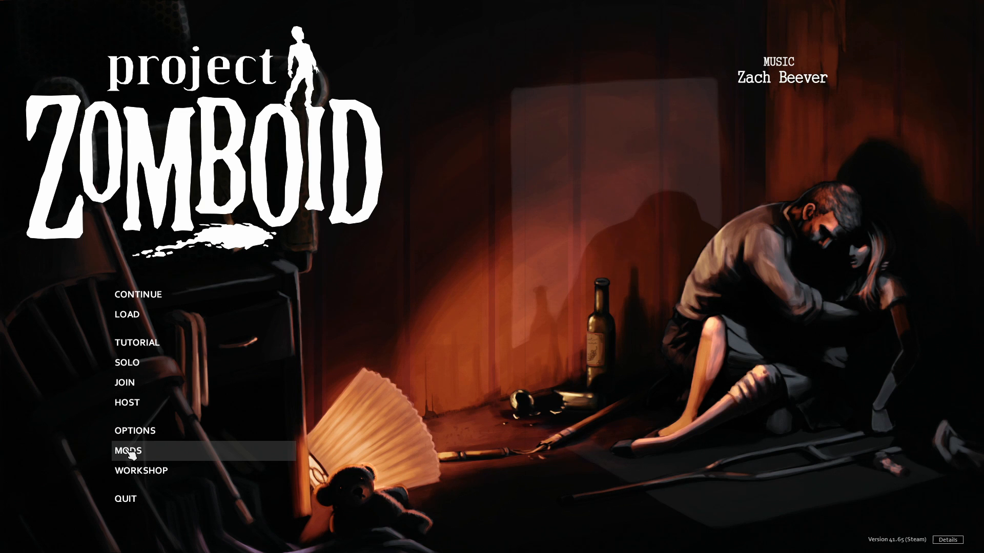
- Enable Better Sorting, Combat Text and Mod Options in the mod list, then go back
left_click(128, 451)
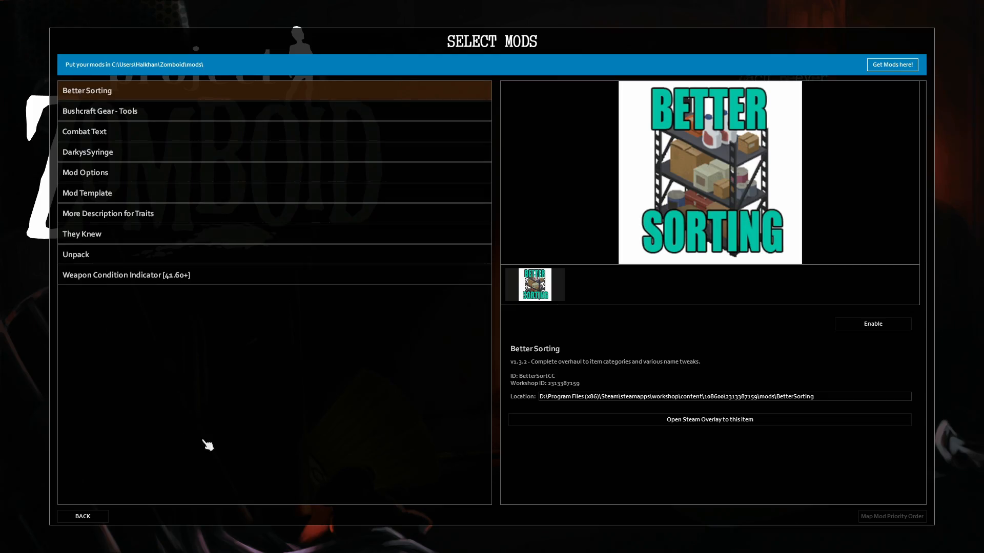
mouse_move(350, 320)
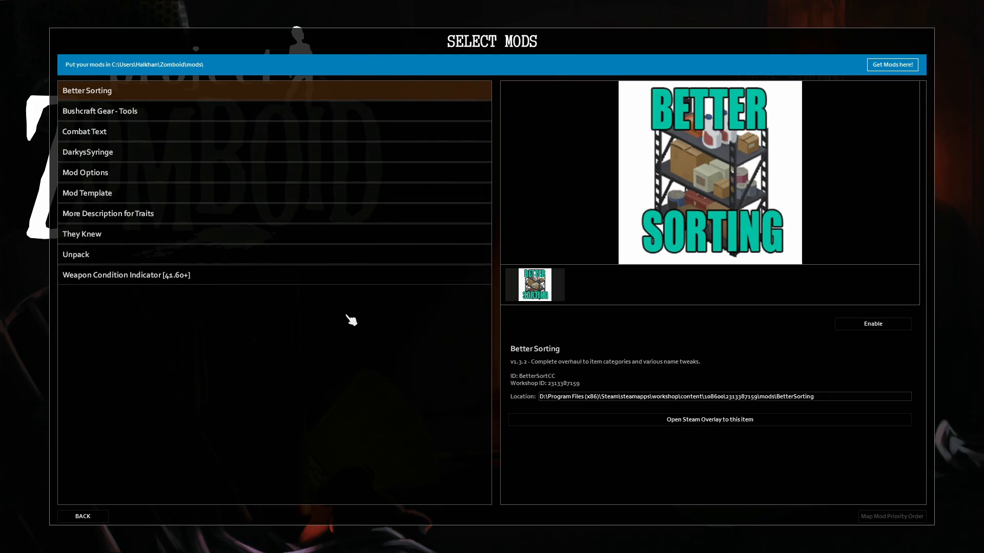
mouse_move(353, 123)
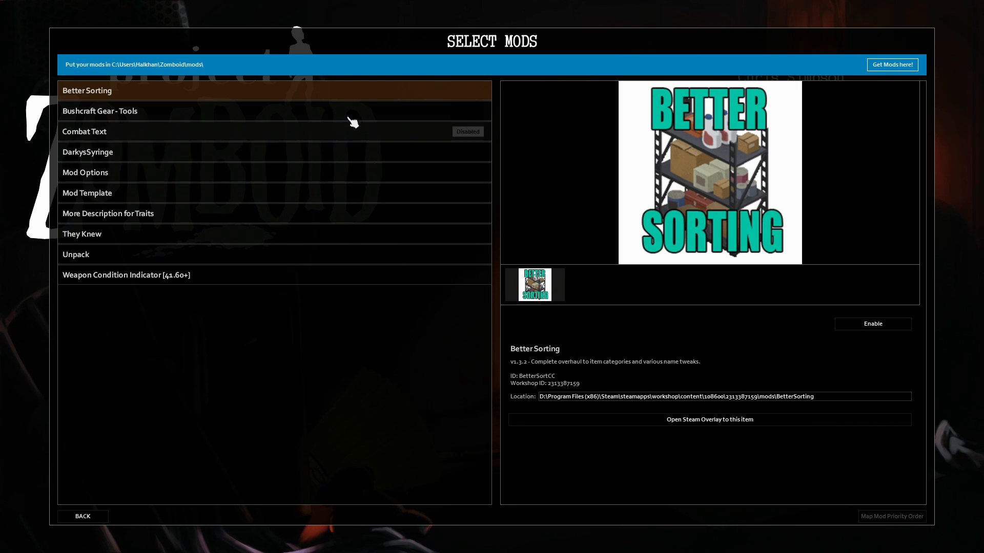
left_click(871, 324)
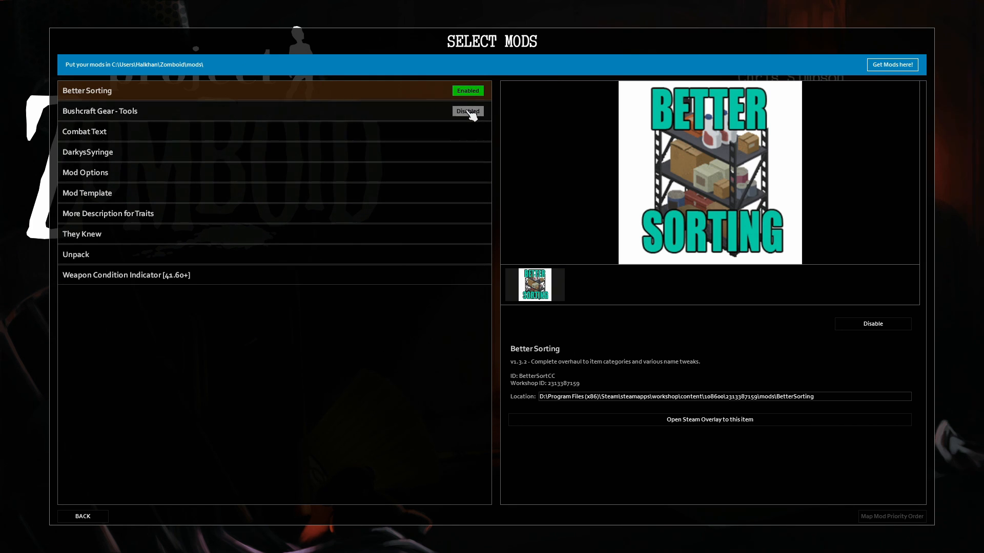
left_click(467, 131)
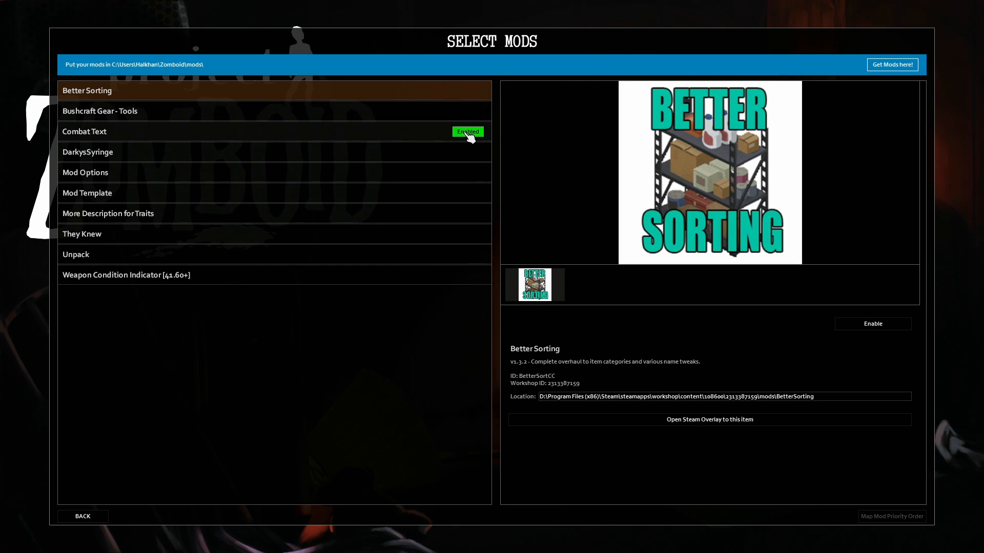
left_click(872, 324)
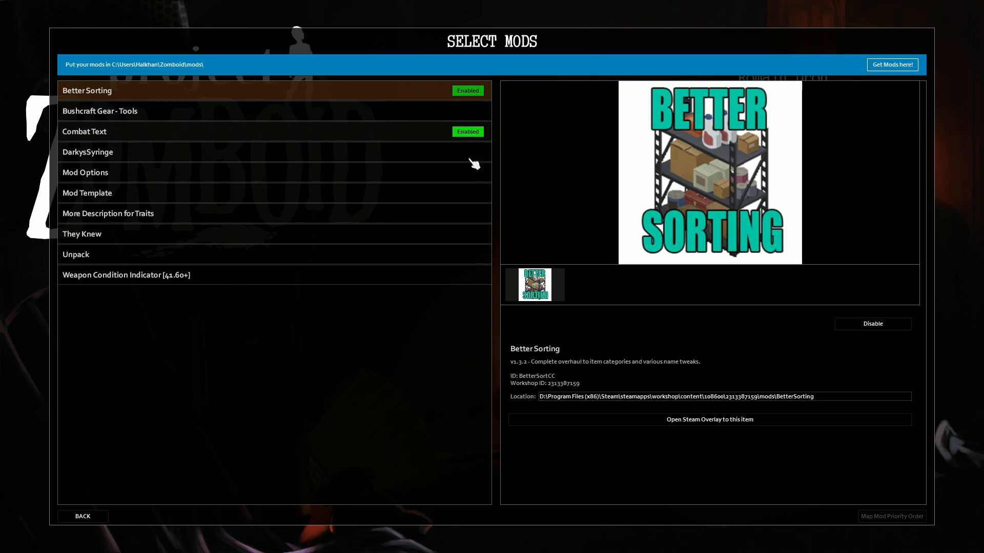
left_click(251, 173)
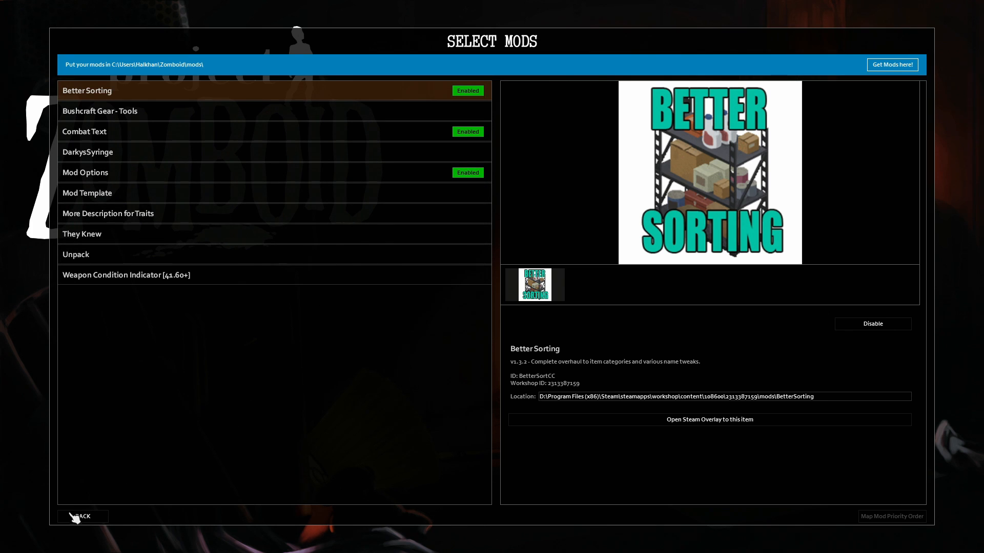
left_click(82, 517)
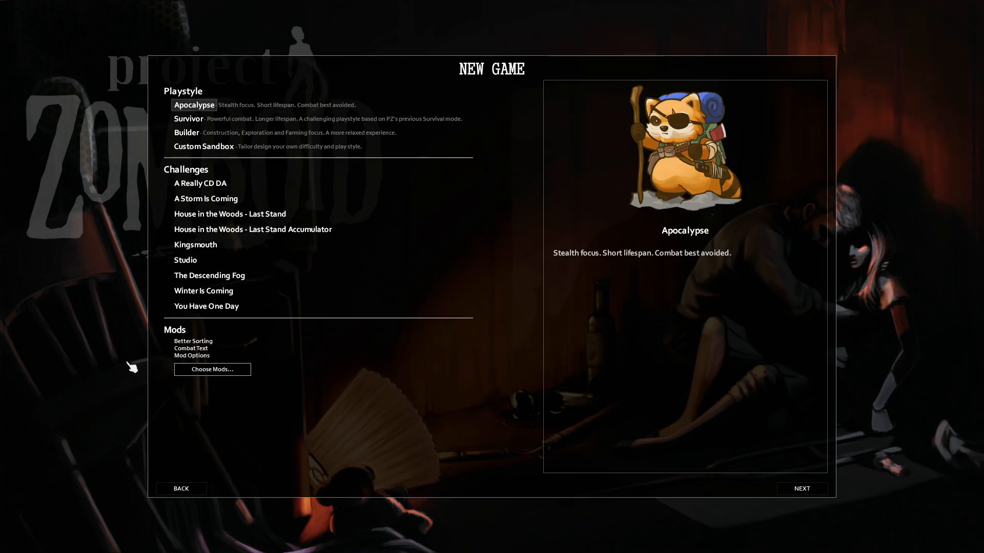
mouse_move(253, 342)
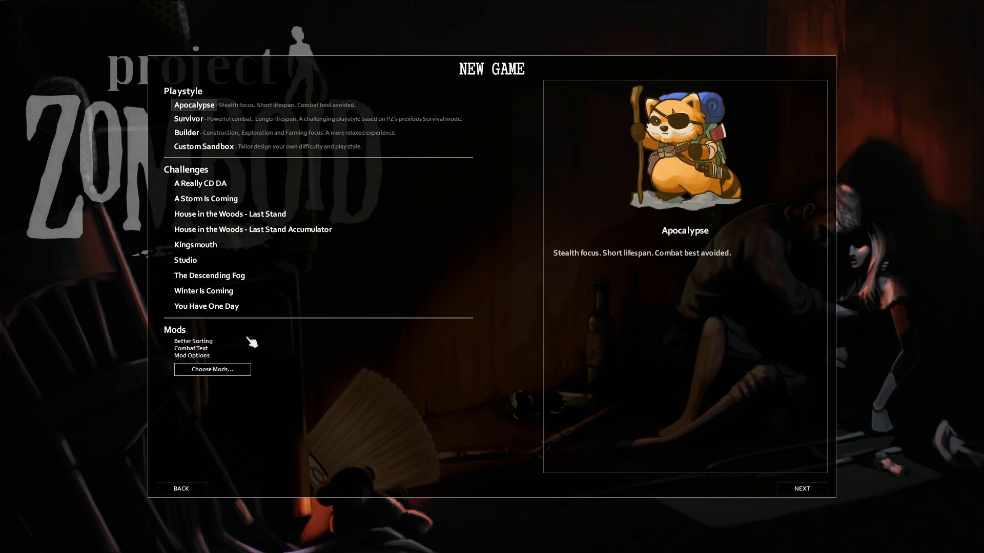
mouse_move(224, 391)
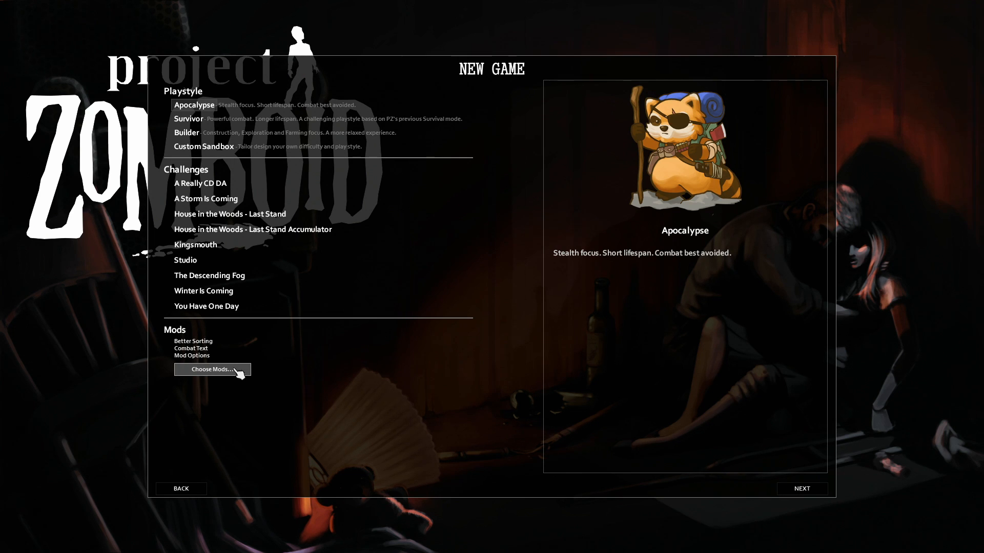
mouse_move(195, 489)
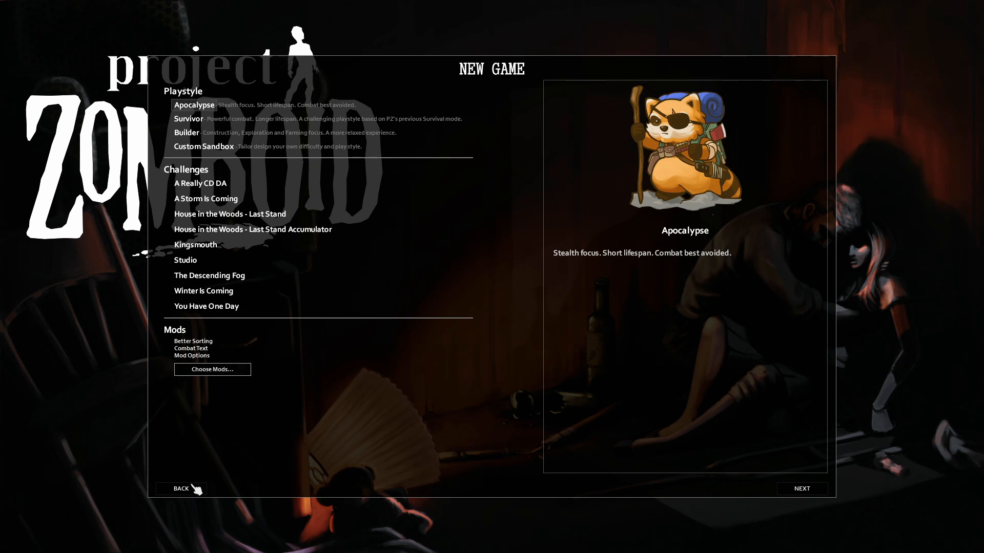
- Leave New Game setup, revisit the mod list, and return to the main menu
left_click(182, 489)
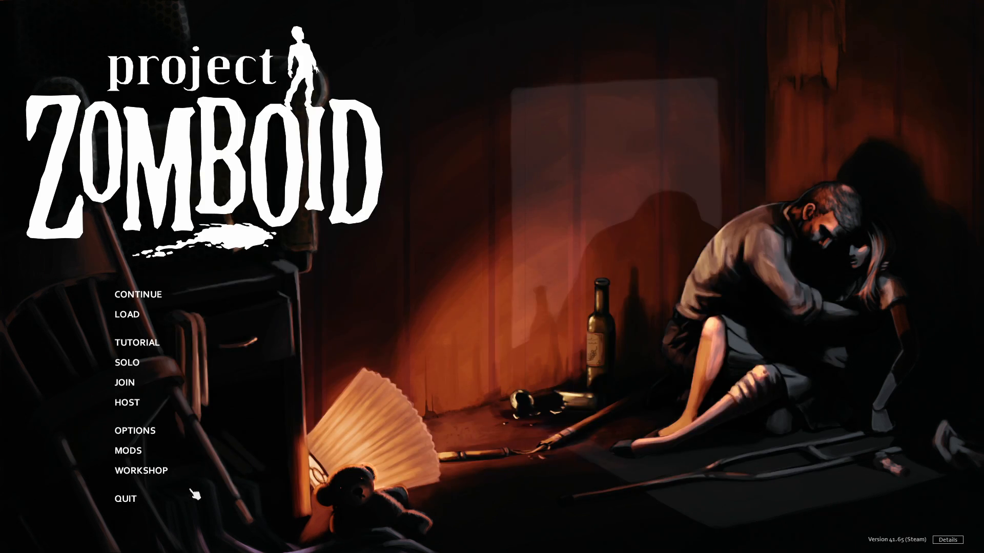
left_click(128, 450)
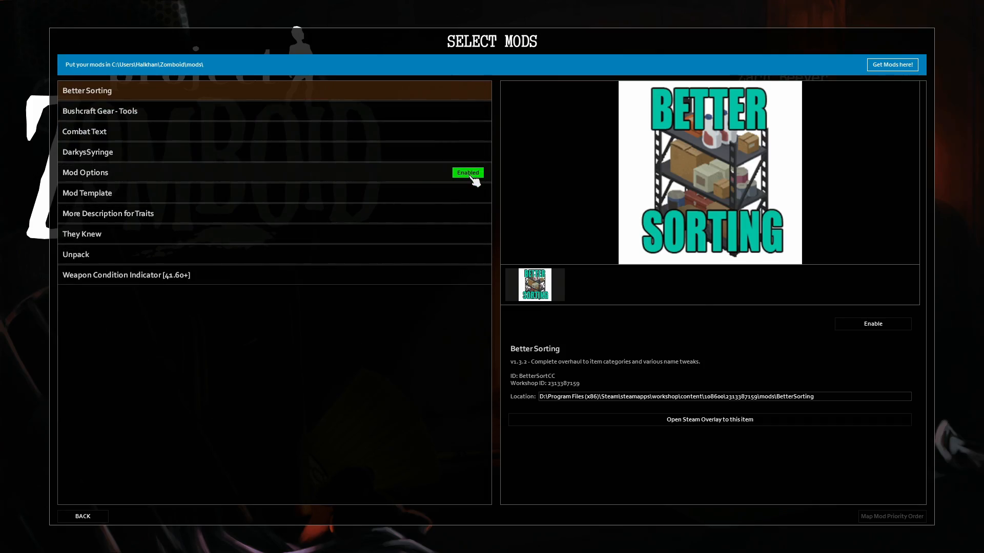
mouse_move(82, 517)
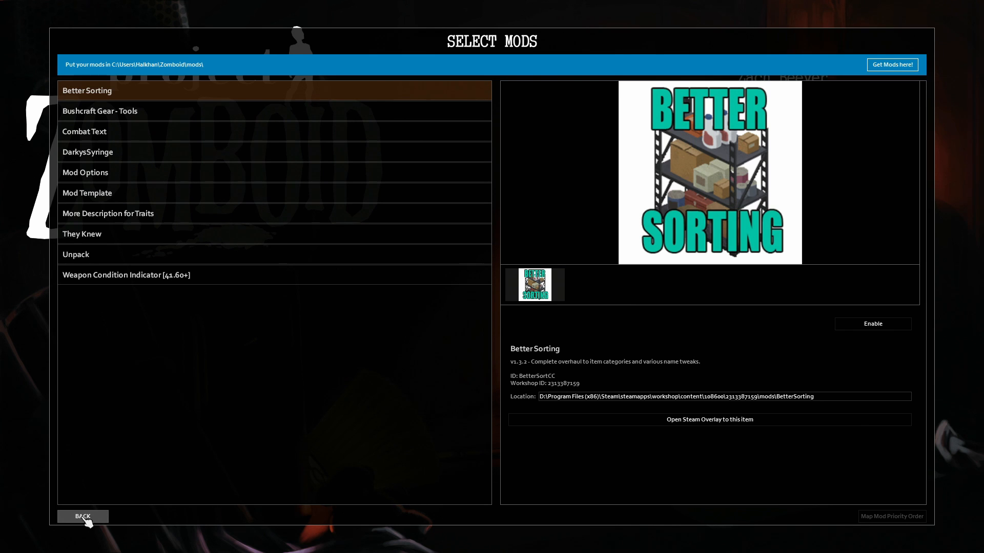
left_click(82, 516)
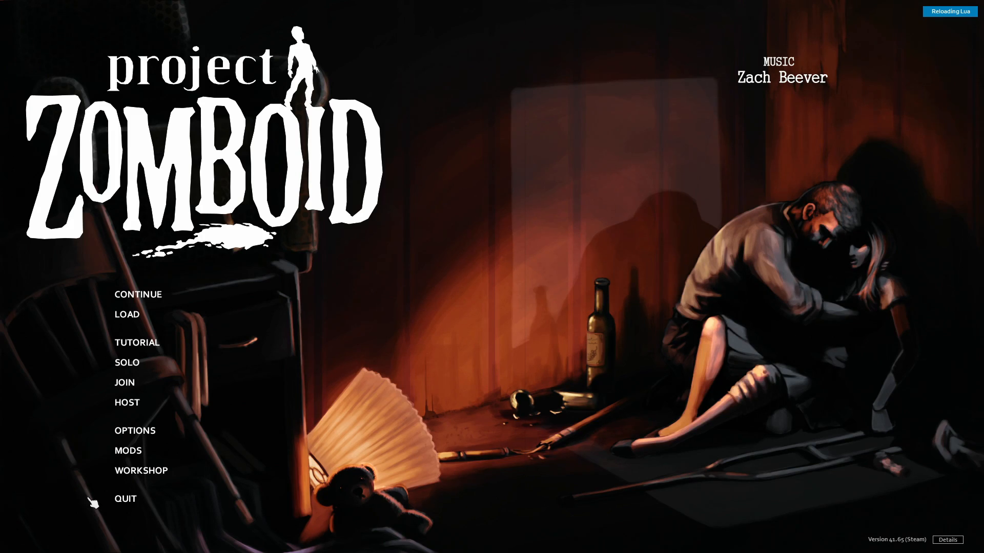
- Enable one more mod in the new game's mod list, then back out to the main menu
left_click(126, 362)
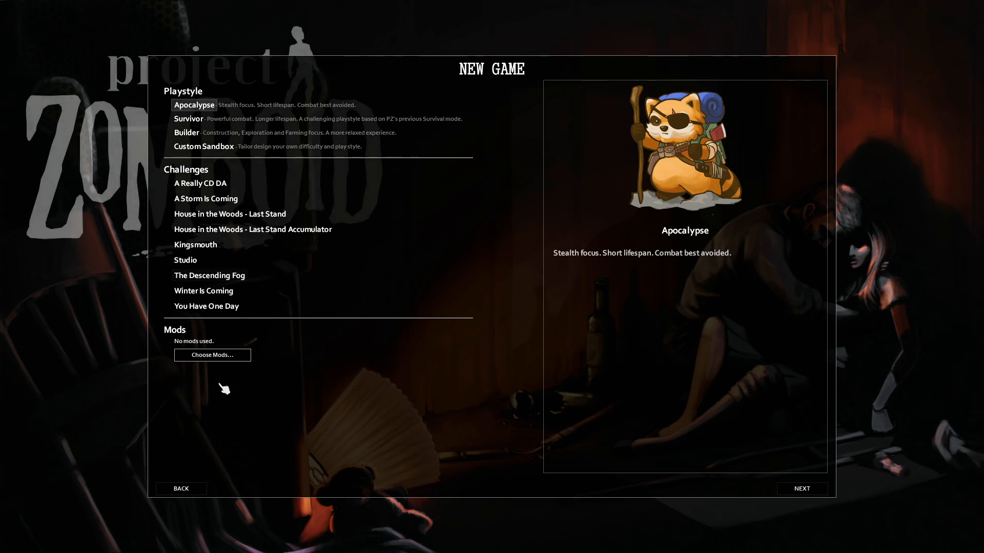
left_click(212, 355)
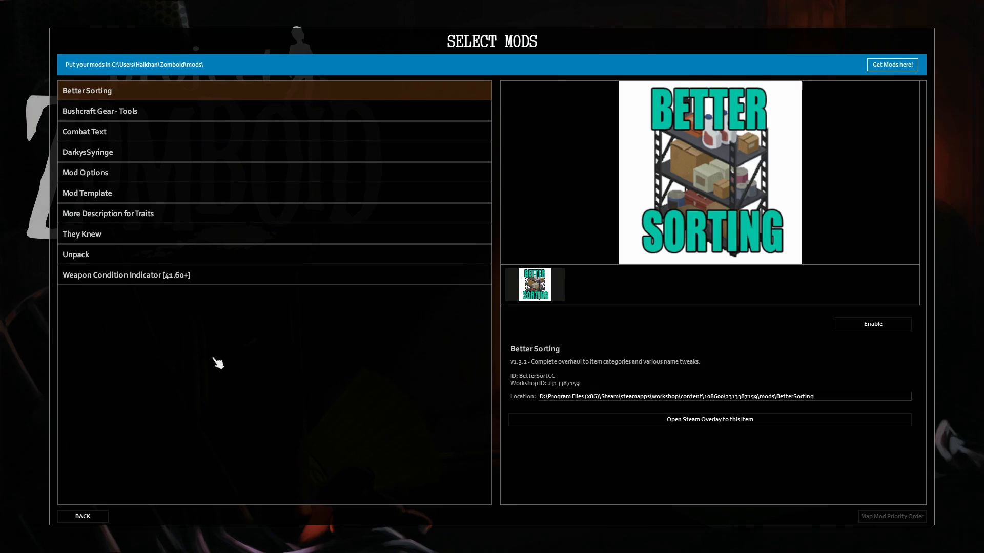
left_click(872, 324)
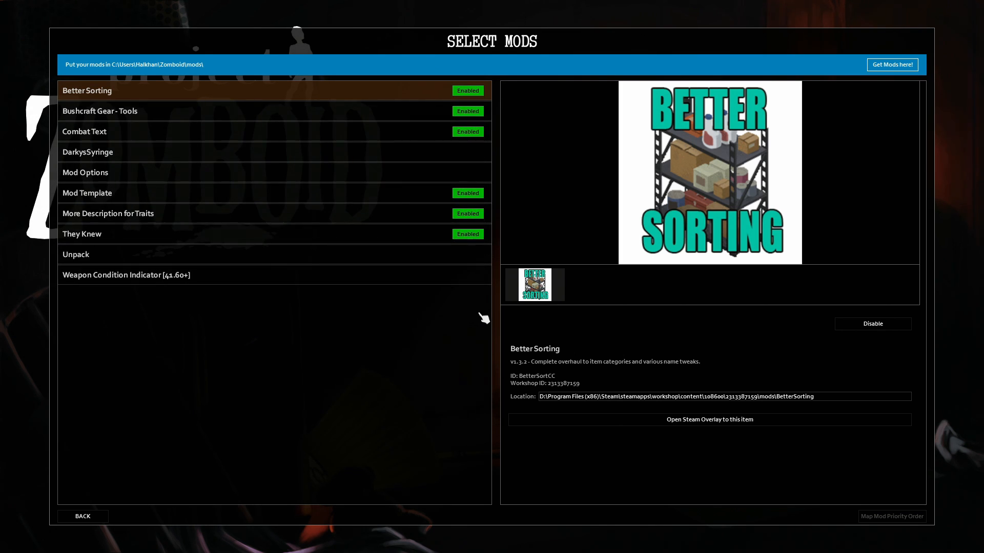
left_click(82, 516)
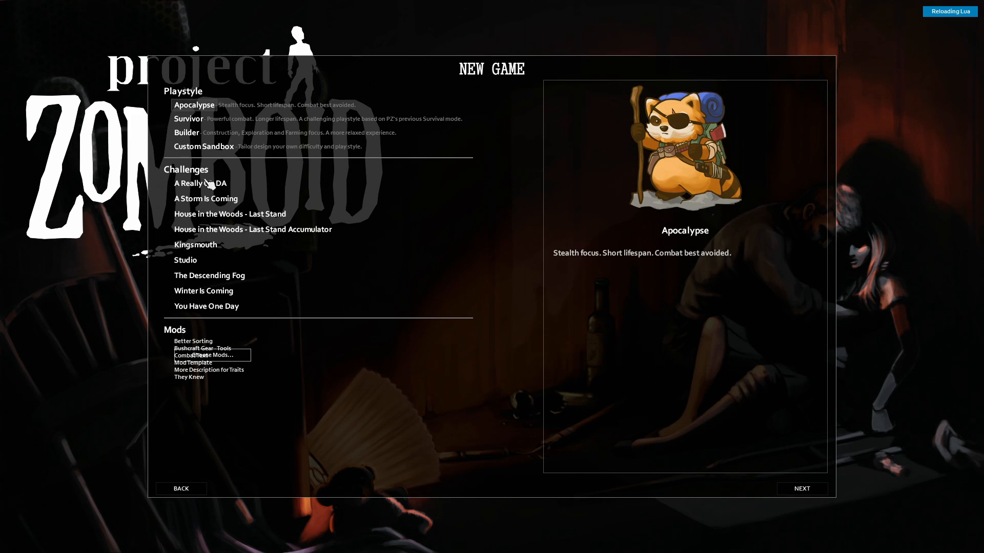
left_click(188, 118)
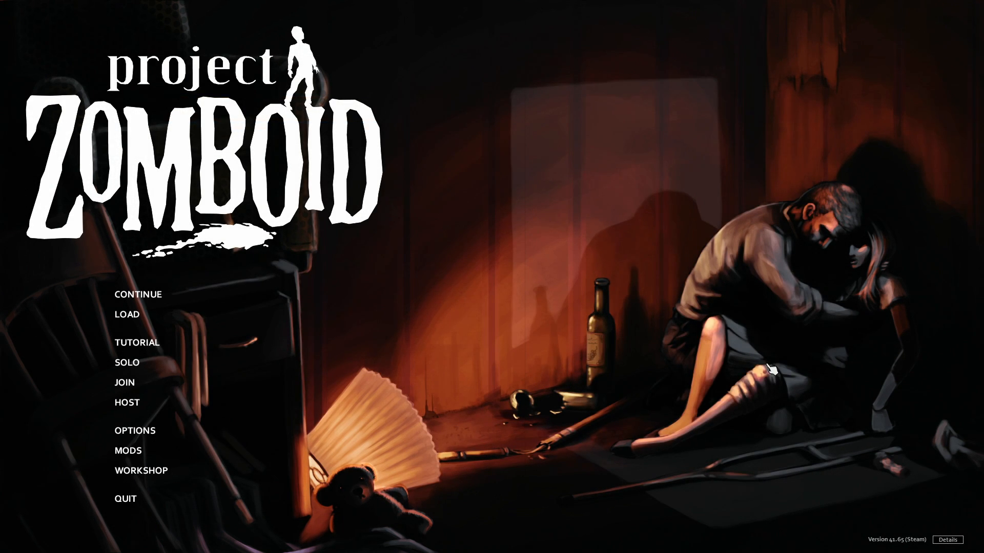
mouse_move(126, 314)
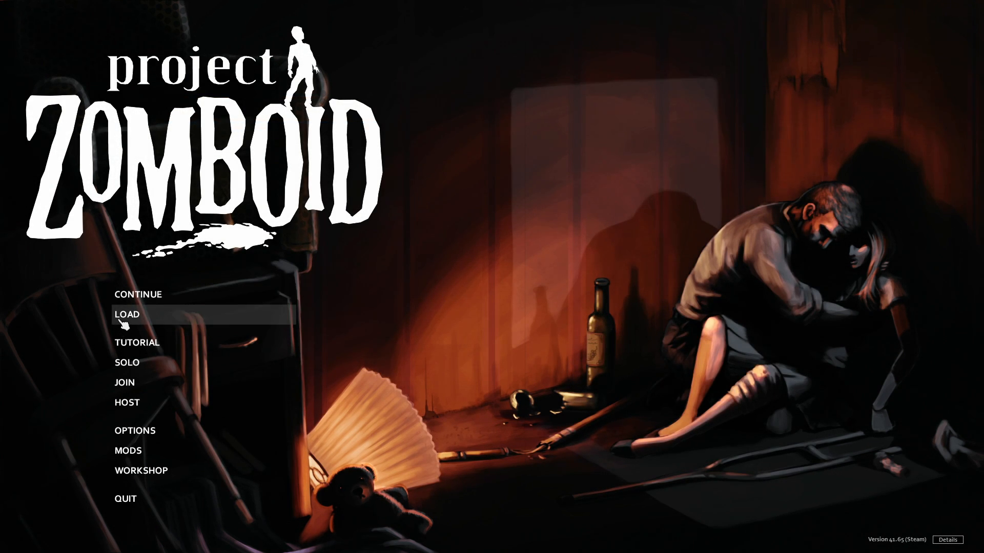
- Add Weapon Condition Indicator [41.60+] to save 03-02-2022_01-13-50's mods and play it
left_click(127, 313)
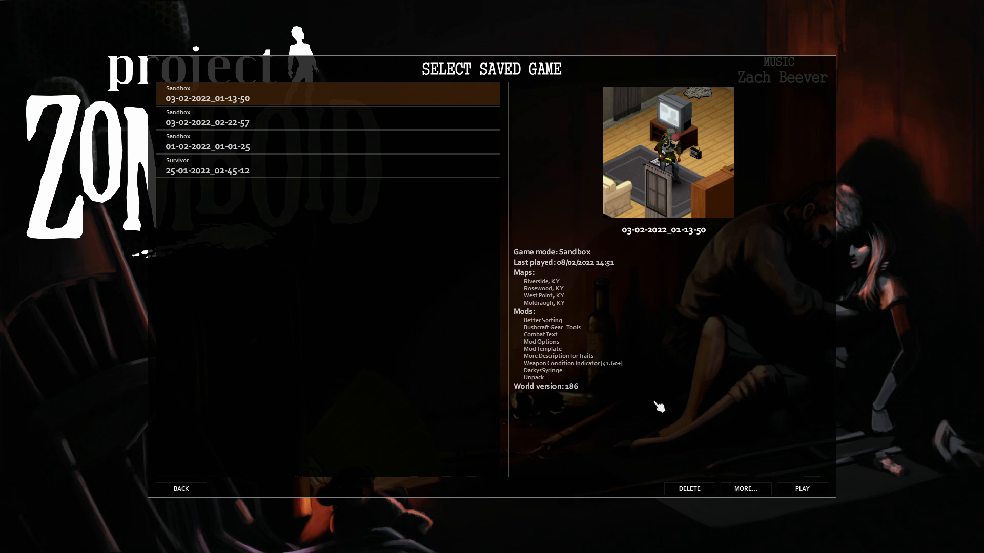
left_click(746, 489)
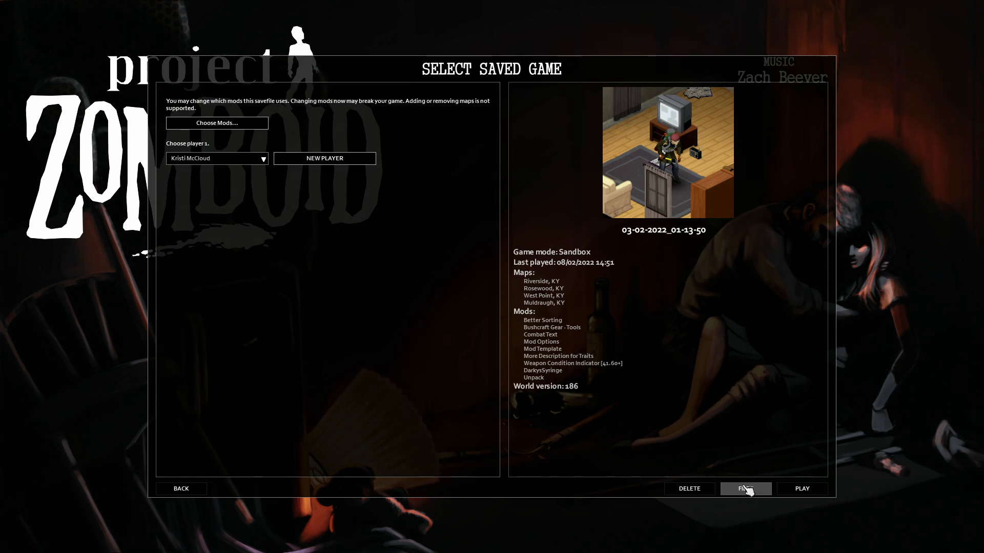
left_click(216, 123)
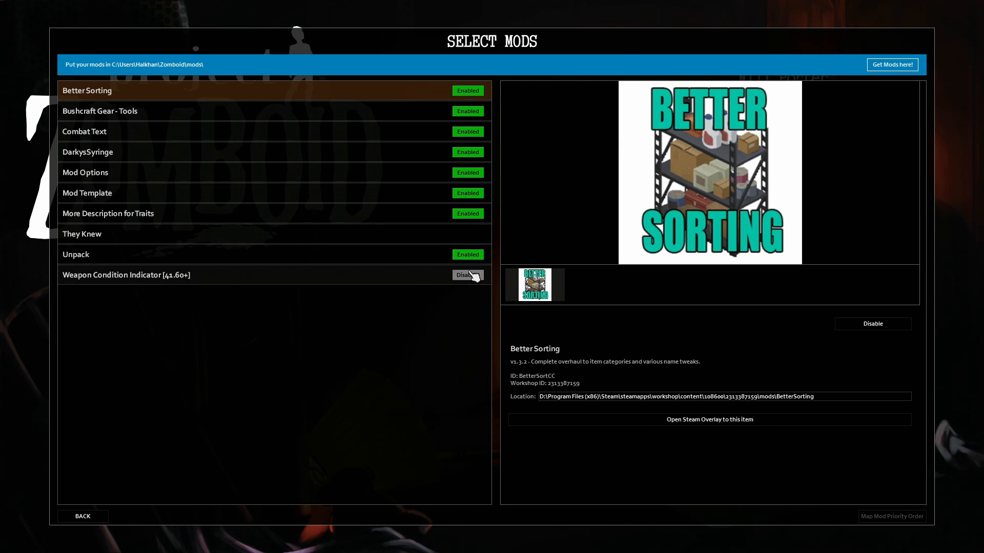
left_click(82, 516)
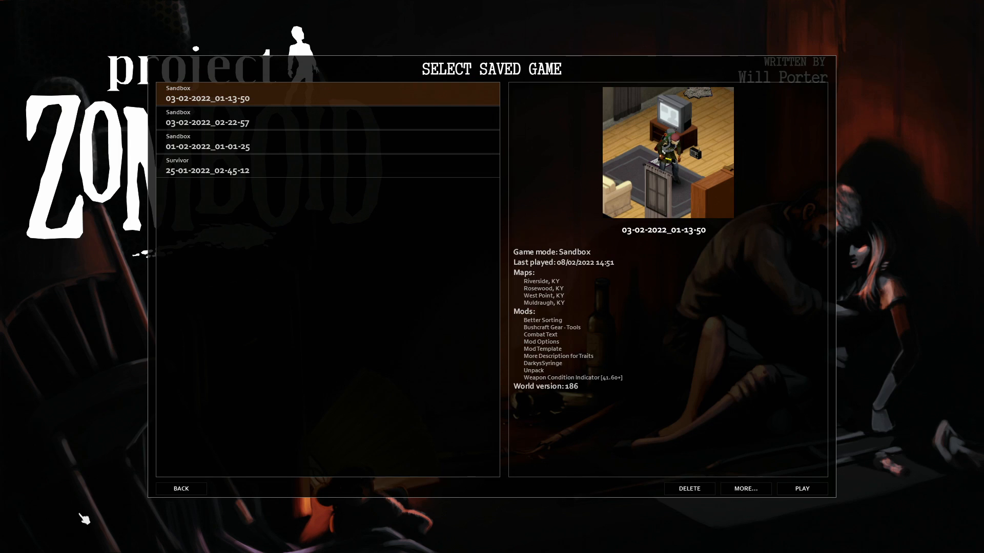
left_click(801, 489)
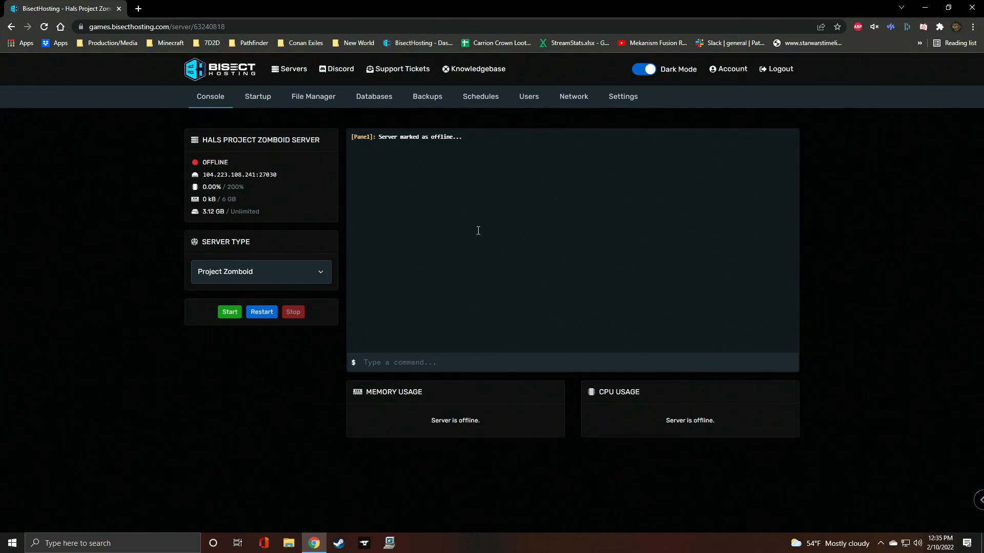
- Switch to Steam and open the They Knew mod's Workshop page
left_click(413, 543)
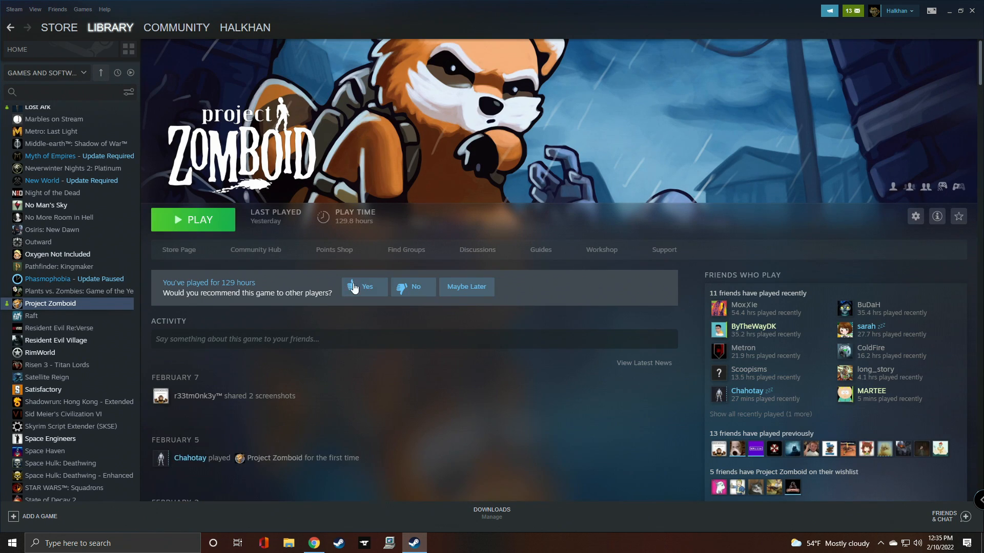
left_click(177, 27)
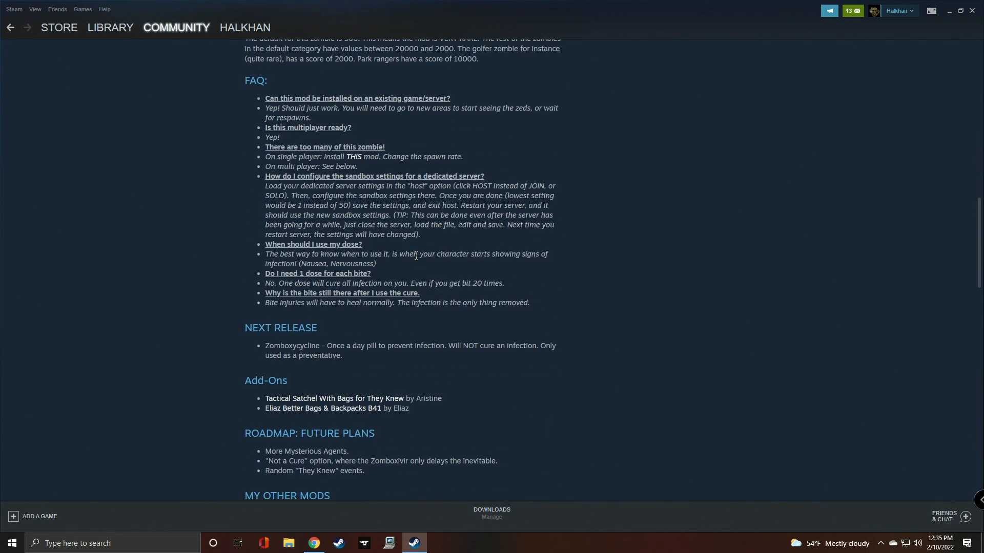
scroll("down", 3)
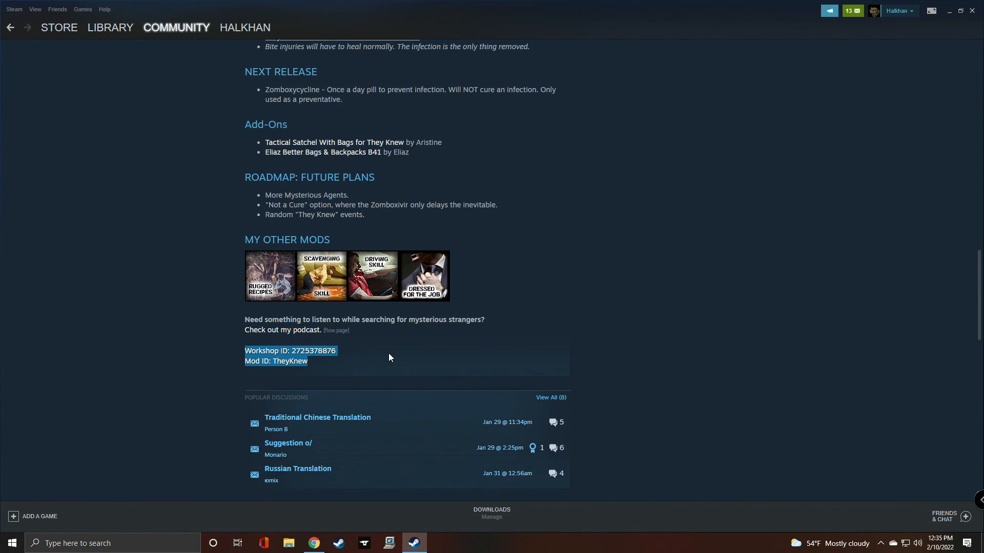
right_click(290, 350)
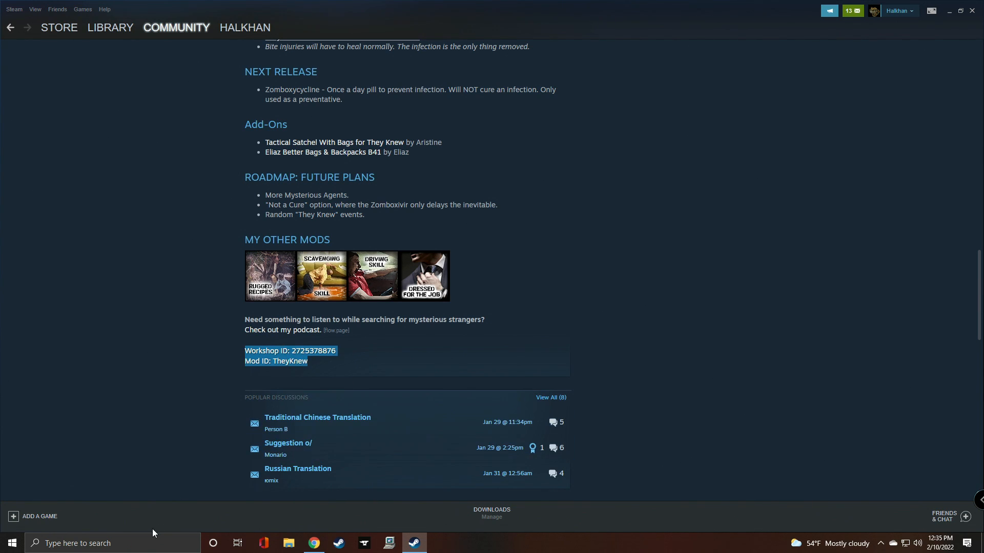
type("notepad")
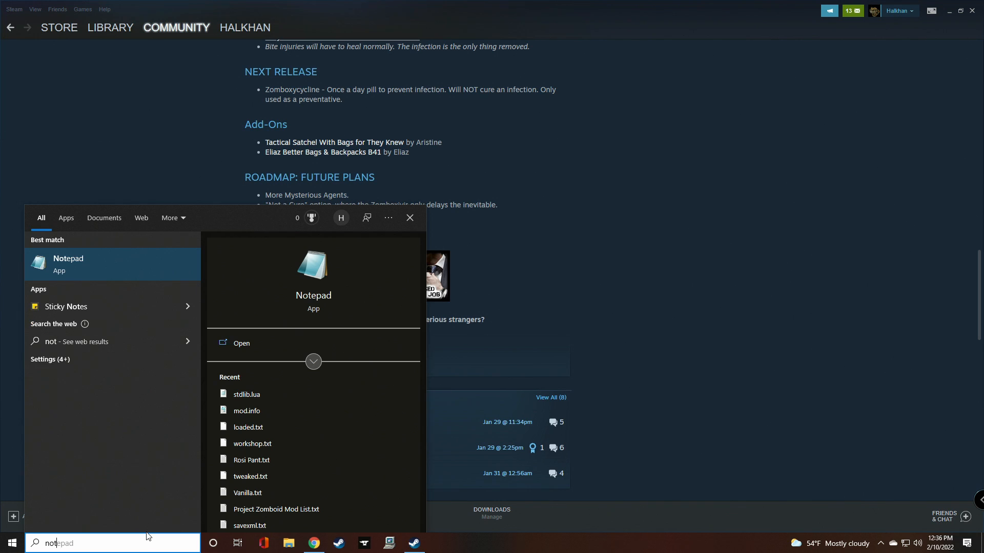
left_click(241, 343)
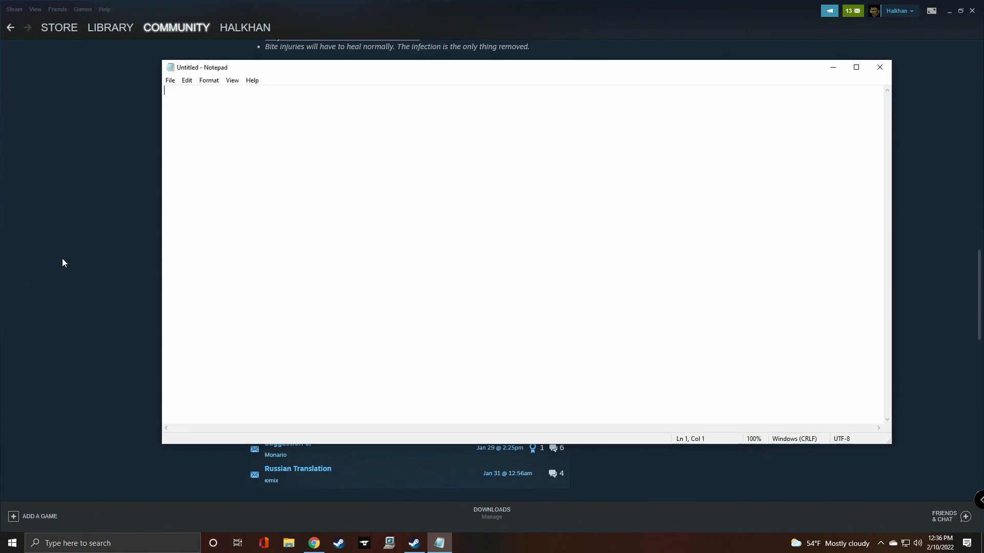
type("Workshop ID: 2725378876")
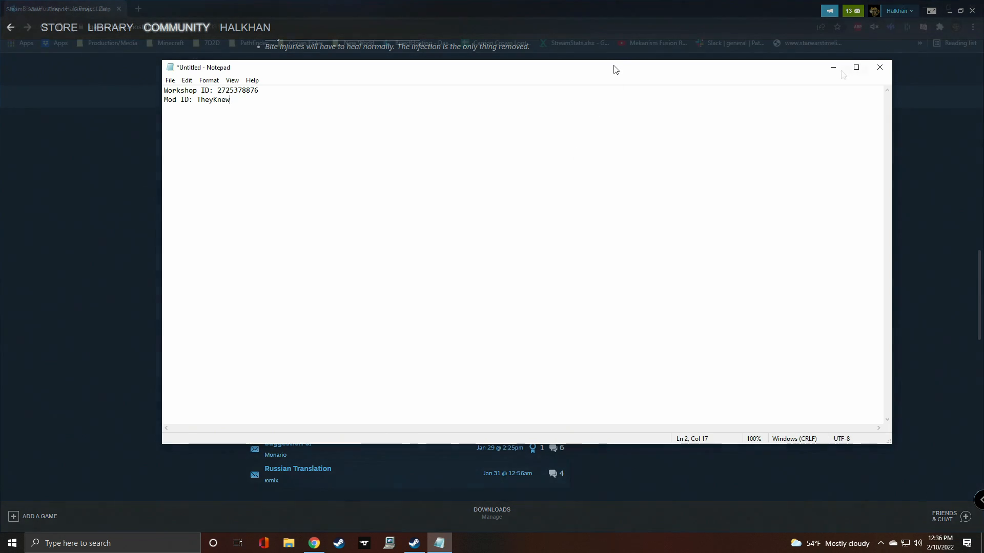
left_click(313, 543)
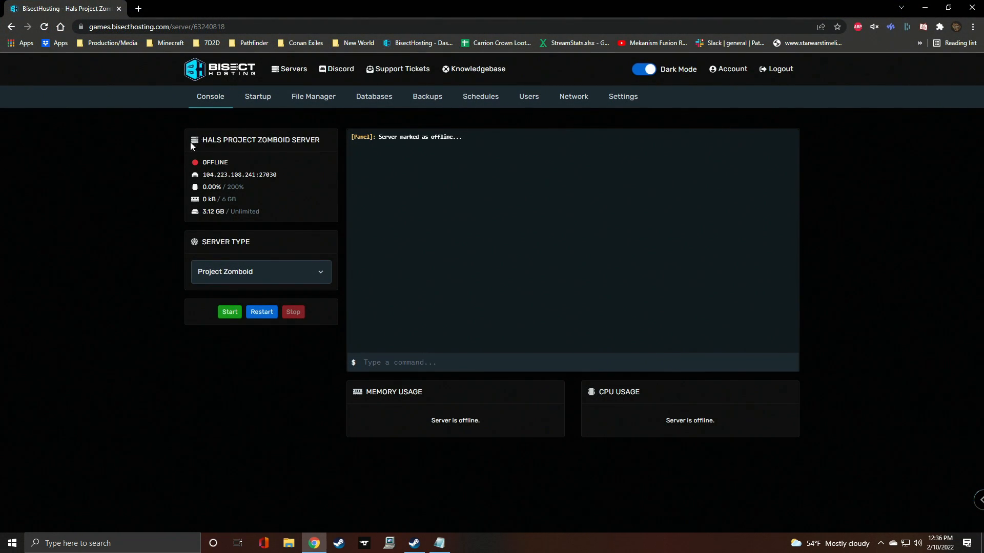
- Open Project.ini from the Server folder in BisectHosting's File Manager
left_click(308, 96)
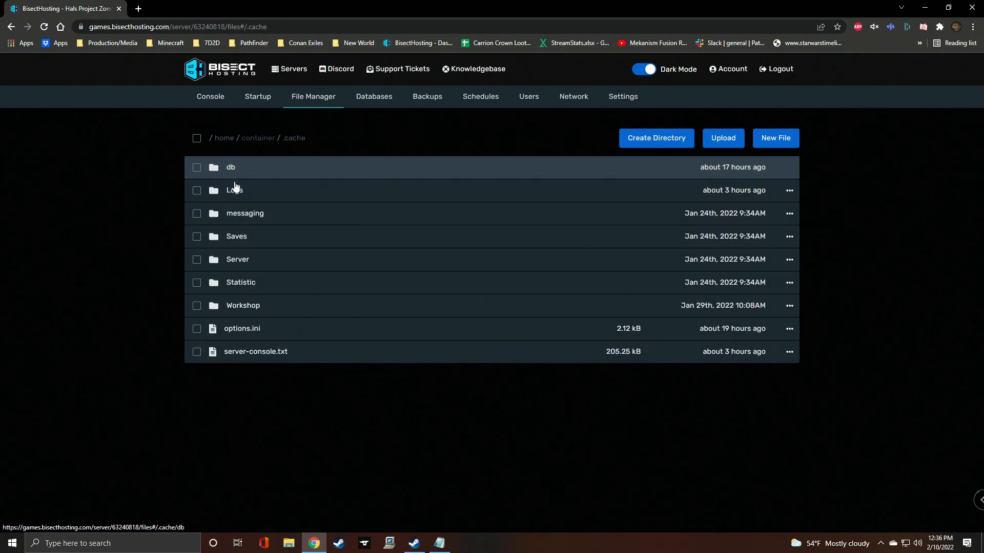
left_click(237, 259)
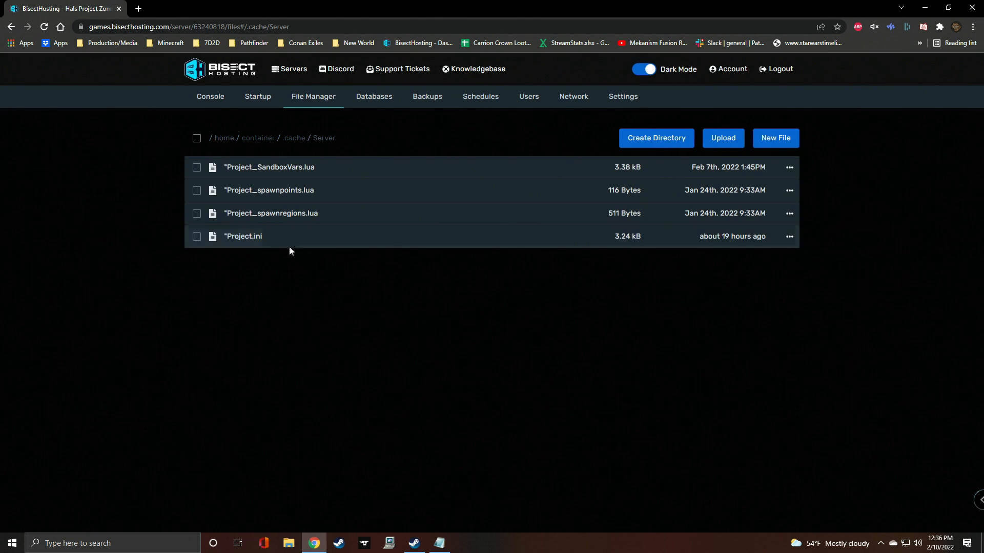
left_click(243, 236)
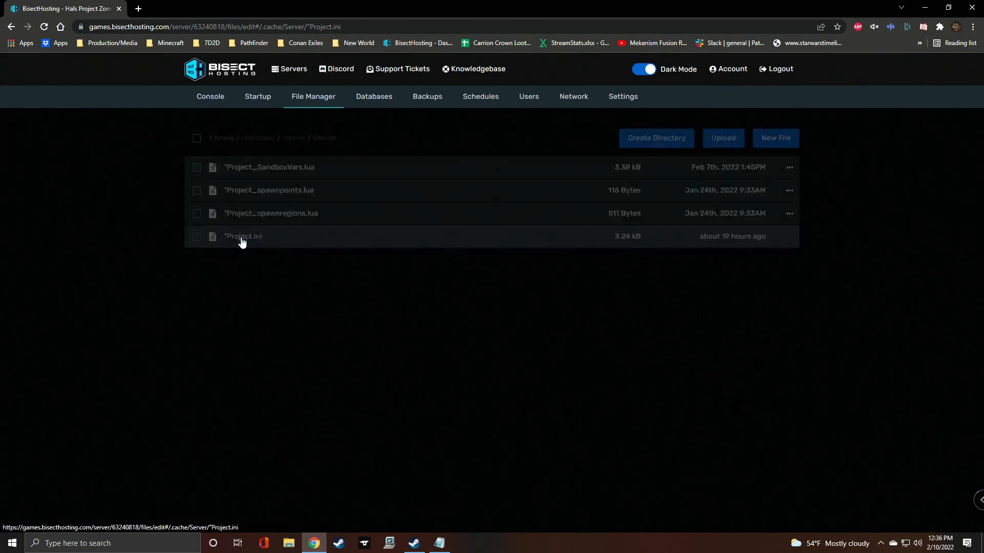
left_click(243, 236)
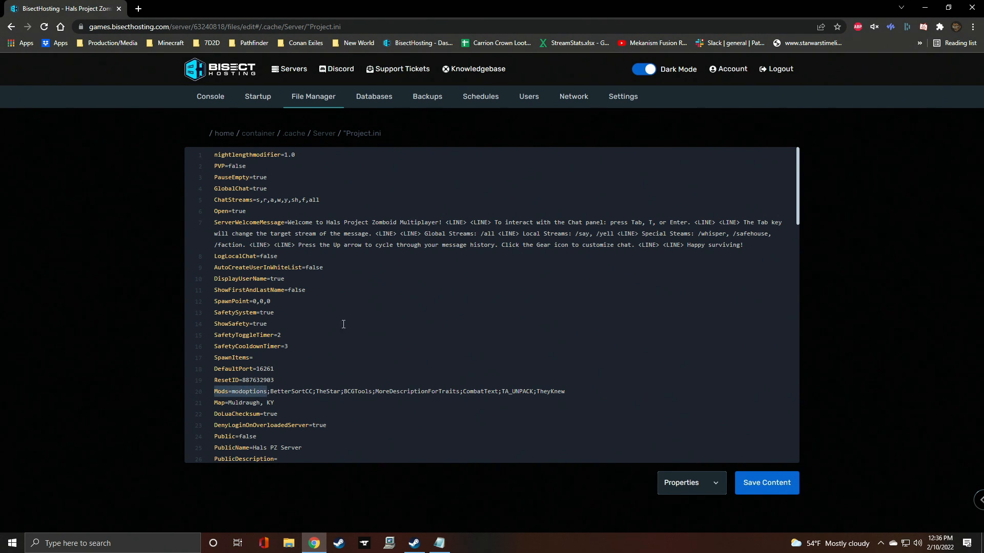
scroll("down", 3)
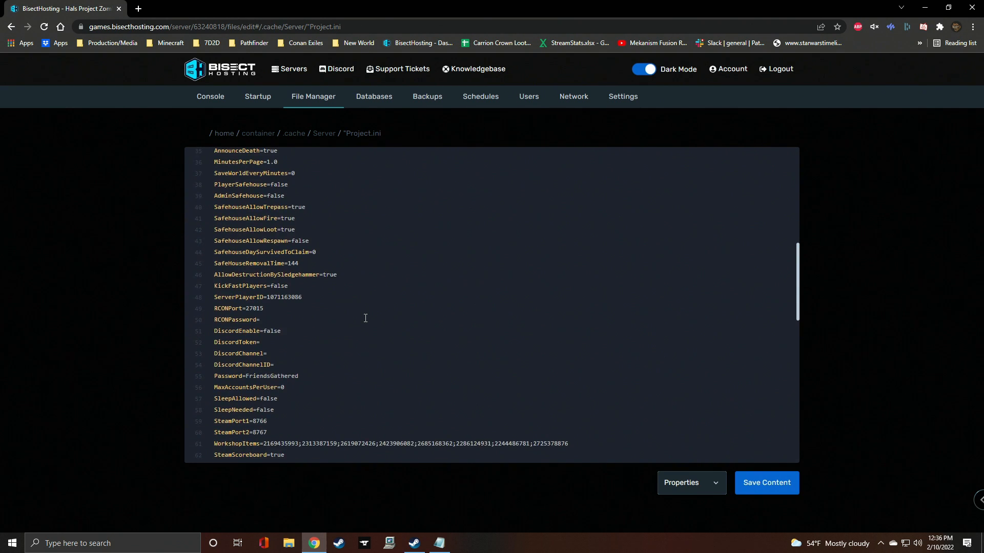
scroll("down", 3)
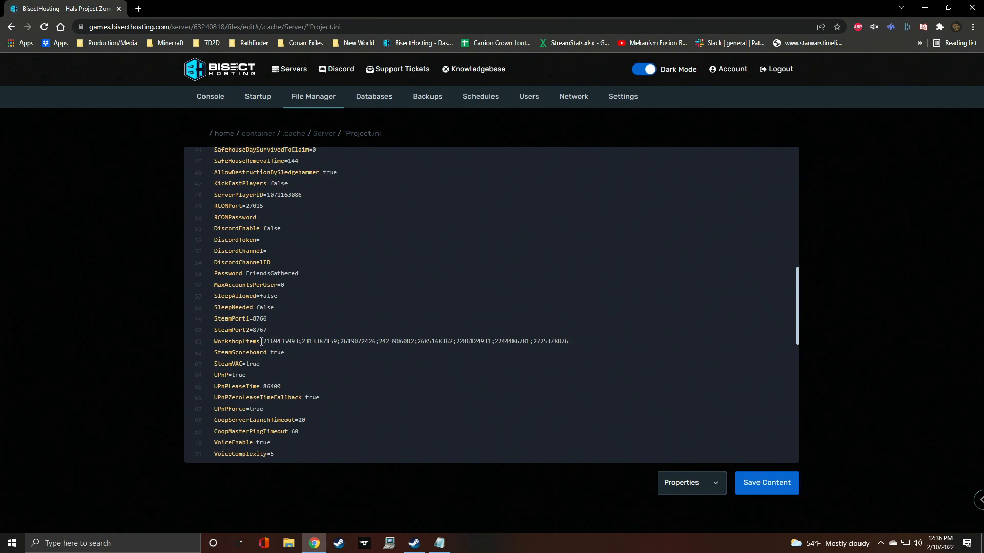
double_click(238, 341)
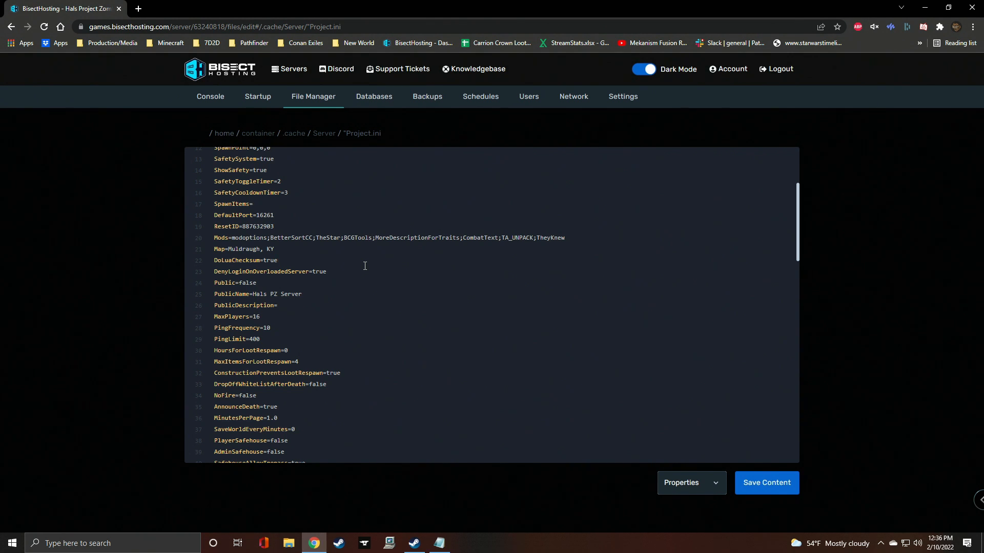
mouse_move(336, 227)
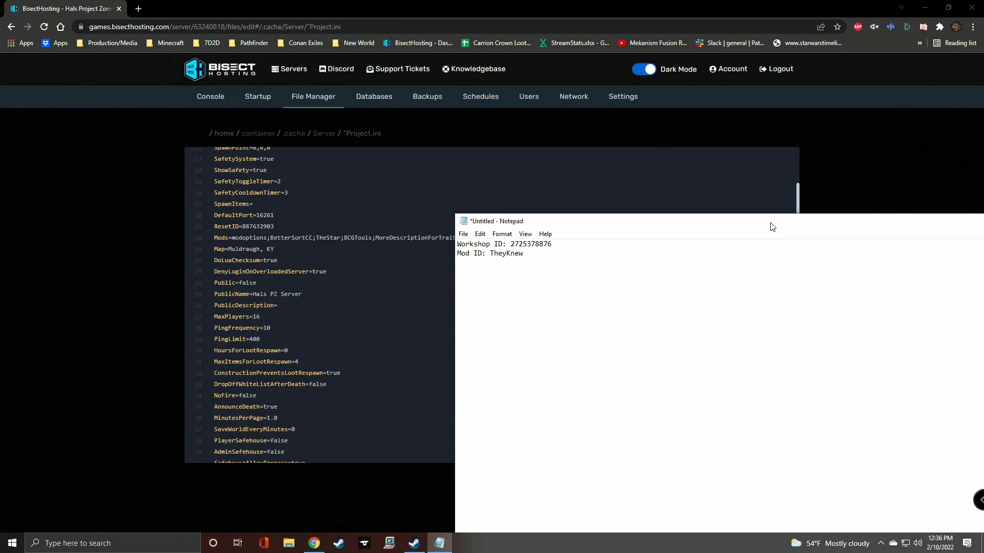
double_click(526, 253)
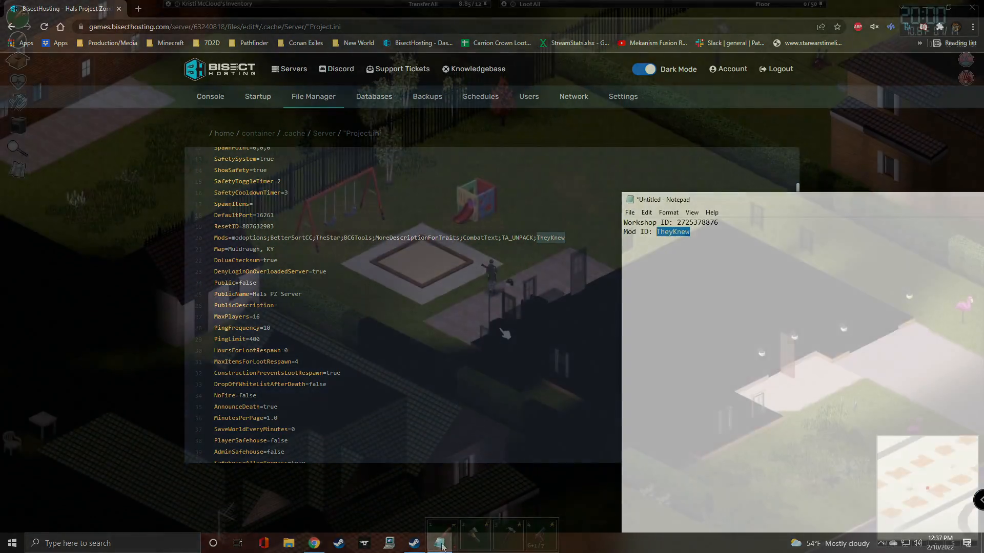
left_click(441, 543)
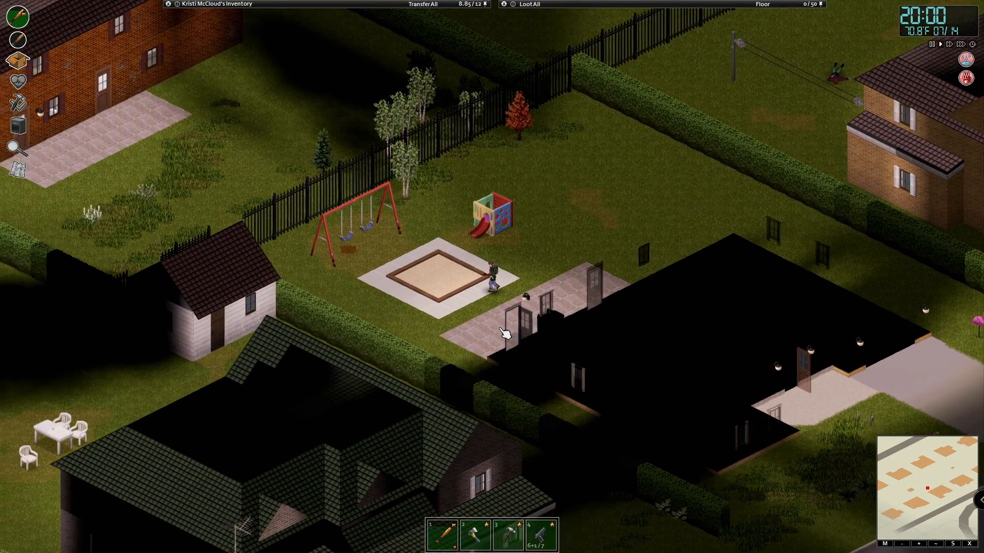